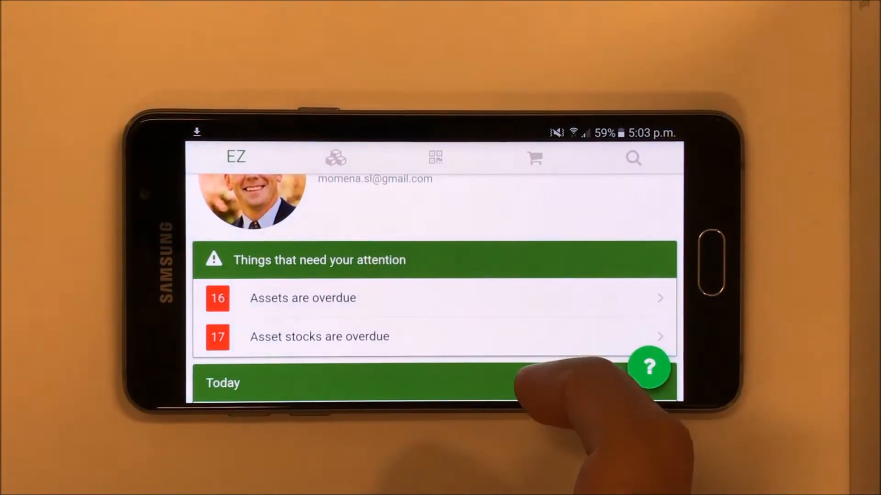
Open the printer asset's cartridge comment, return, and scroll to Reservations and Documents.
{"action": "scroll", "scroll_direction": "down", "scroll_amount": 3}
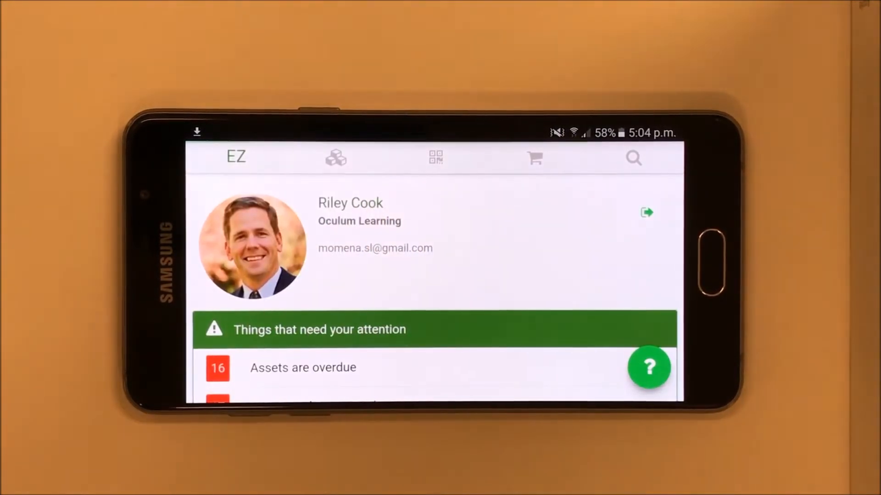
{"action": "left_click", "coordinate": [335, 158]}
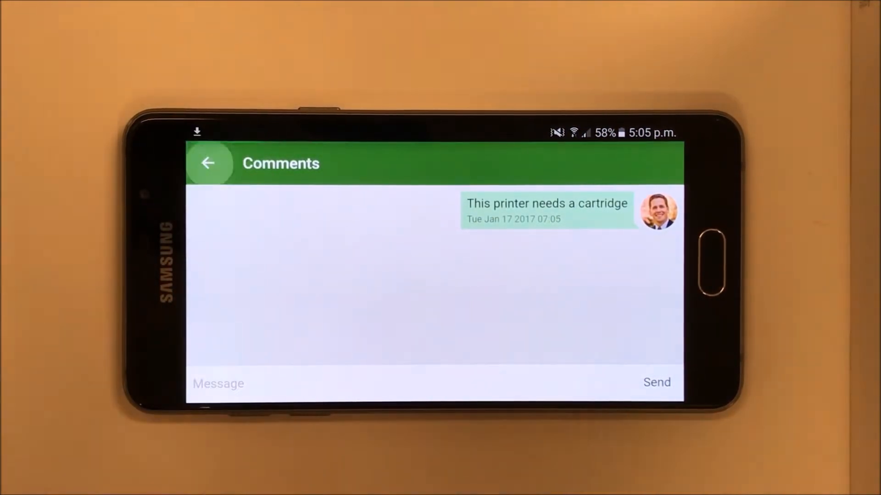
{"action": "left_click", "coordinate": [211, 164]}
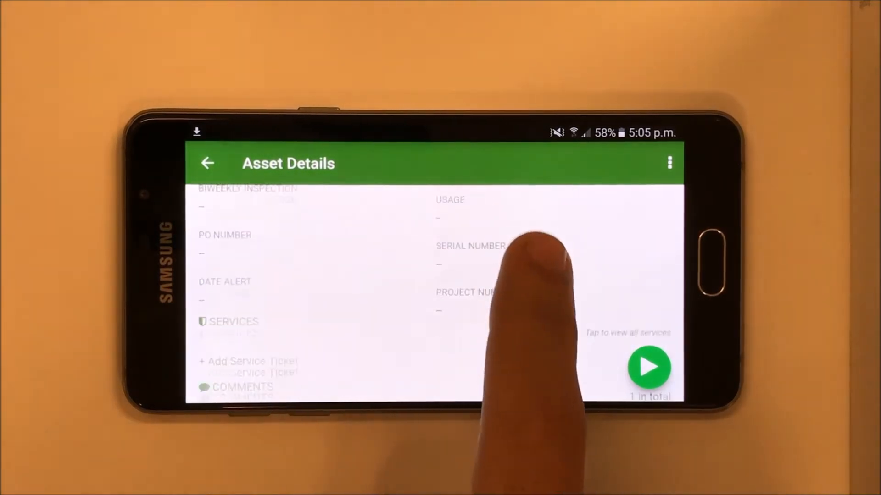
{"action": "scroll", "scroll_direction": "down", "scroll_amount": 3}
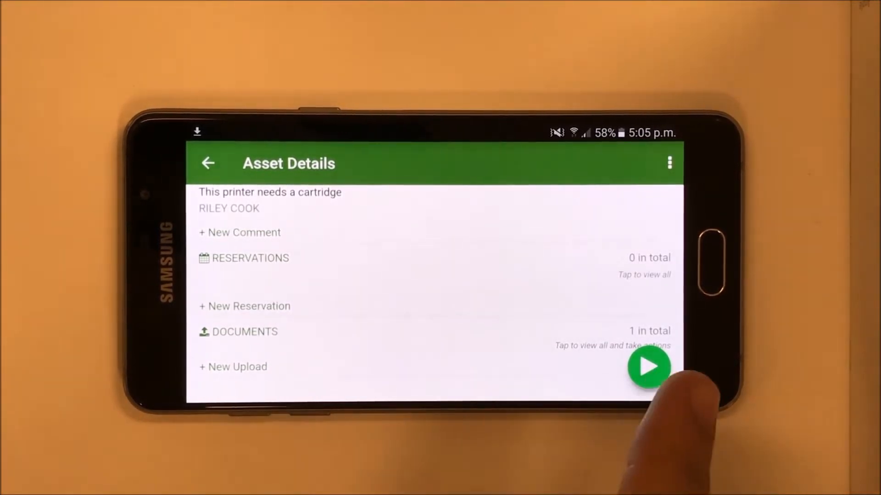
Check out the printer asset to the Baltimore location.
{"action": "left_click", "coordinate": [647, 368]}
{"action": "type", "text": "Balti"}
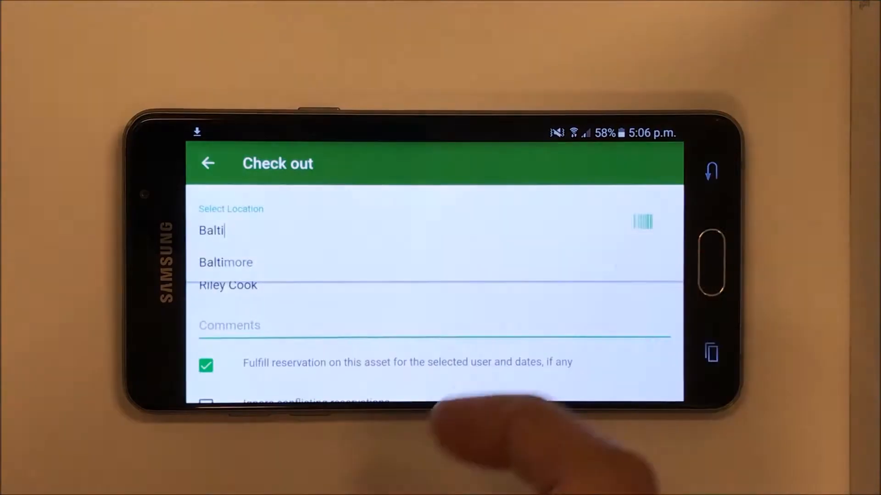
{"action": "left_click", "coordinate": [226, 262]}
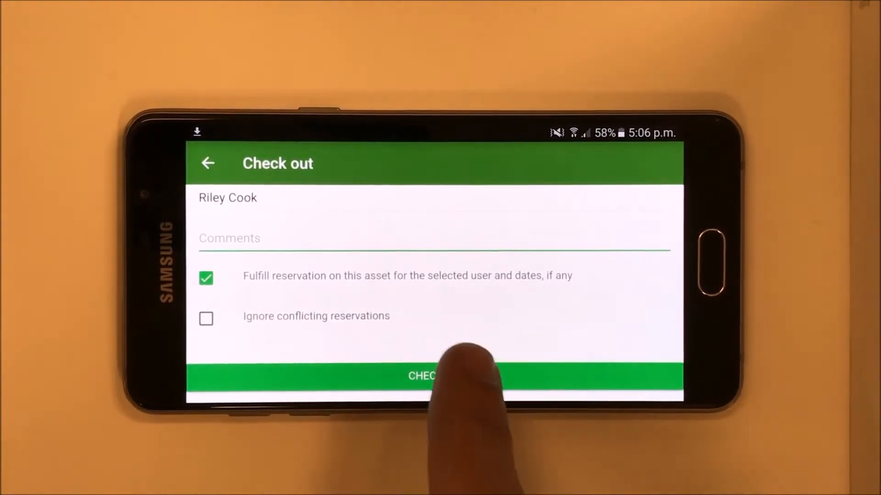
{"action": "left_click", "coordinate": [437, 377]}
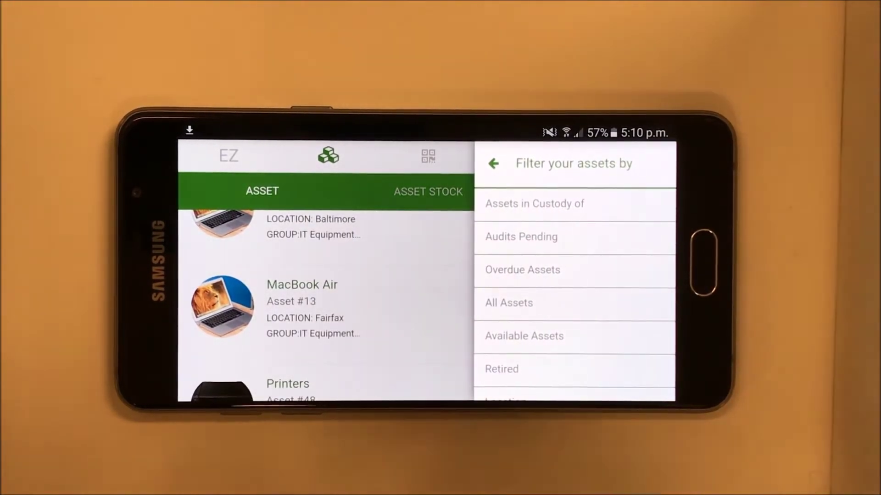
Show the asset filters like Overdue Assets and Available Assets.
{"action": "left_click", "coordinate": [493, 164]}
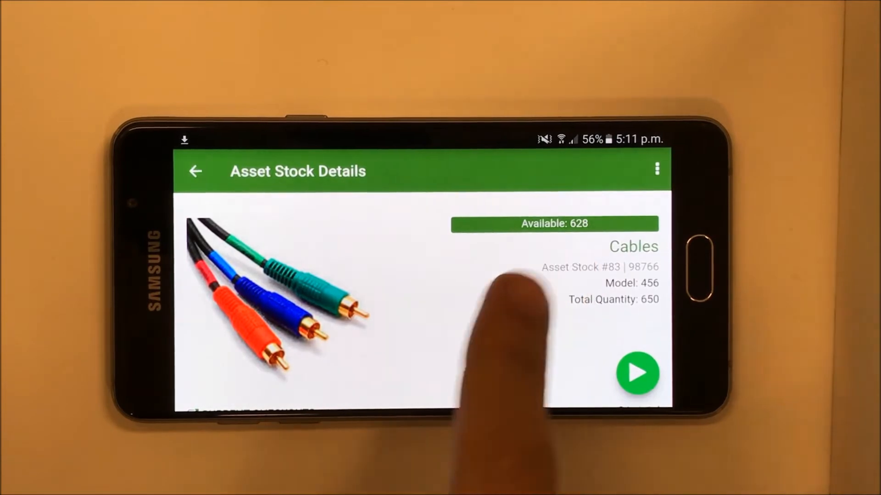
Scroll the Cables stock details: 628 available by location, 22 checked out.
{"action": "scroll", "scroll_direction": "down", "scroll_amount": 3}
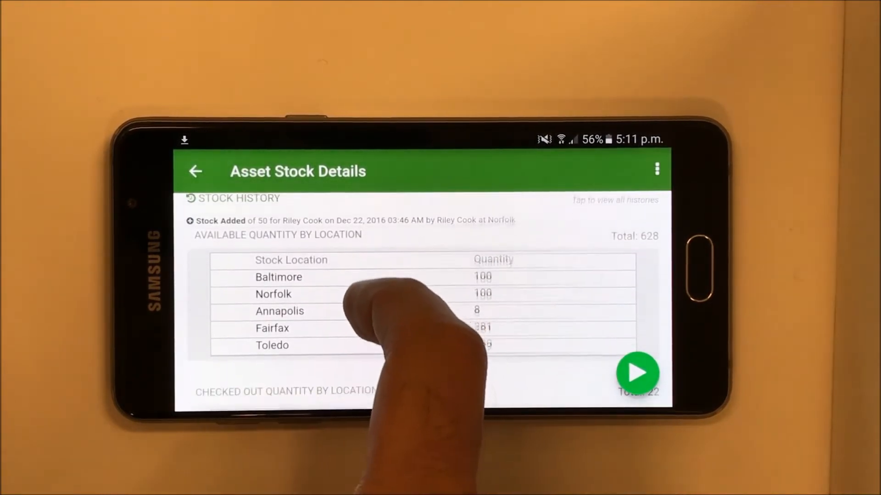
{"action": "scroll", "scroll_direction": "down", "scroll_amount": 3}
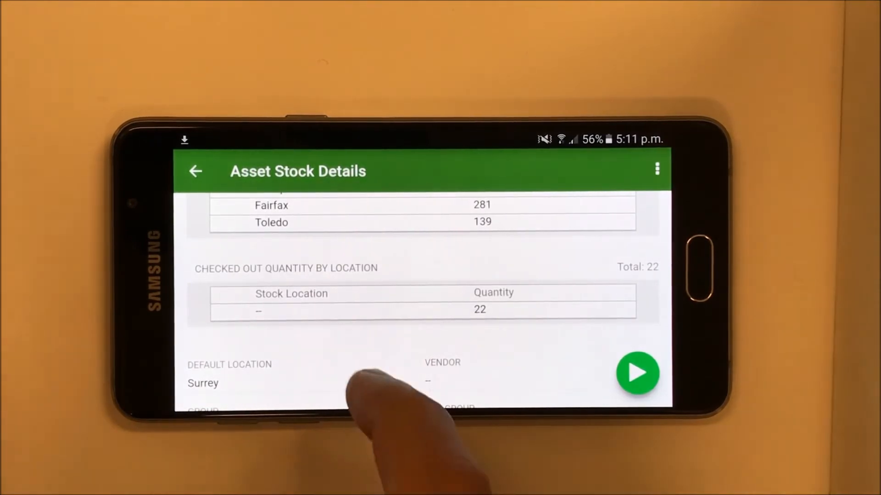
{"action": "scroll", "scroll_direction": "down", "scroll_amount": 3}
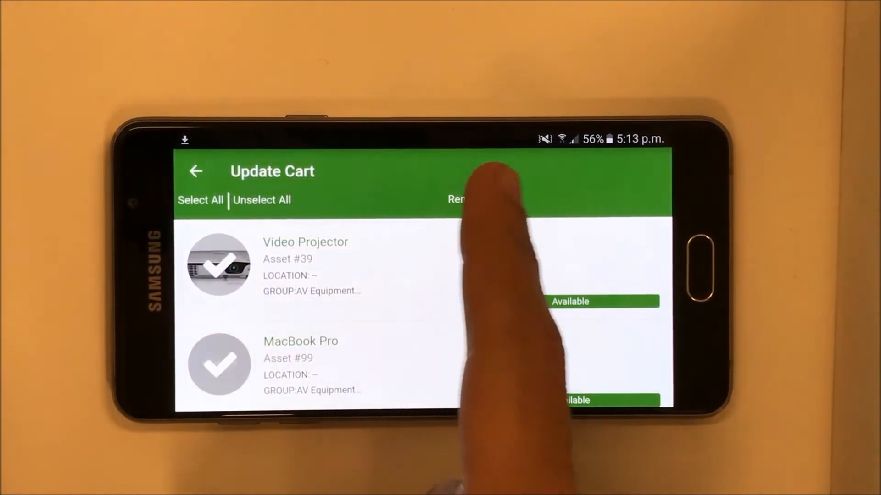
Remove the Video Projector and MacBook Pro, then add the Printers asset to the cart.
{"action": "left_click", "coordinate": [481, 199]}
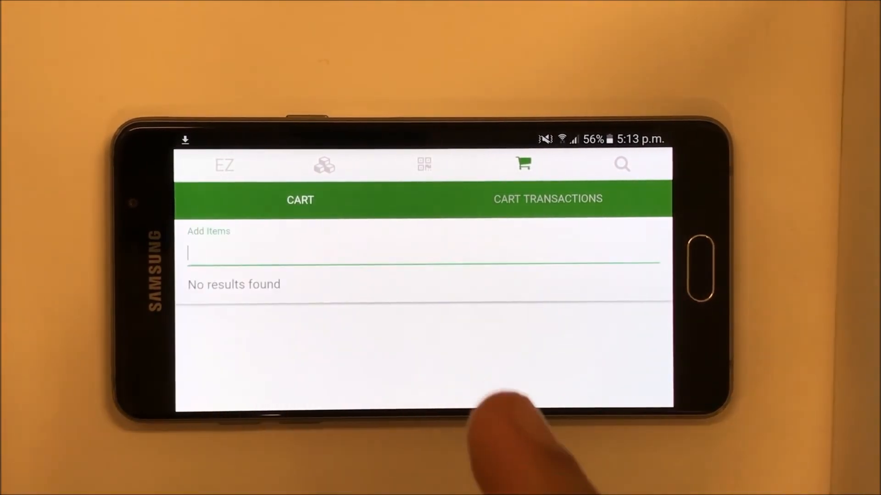
{"action": "left_click", "coordinate": [396, 264]}
{"action": "type", "text": "Printer"}
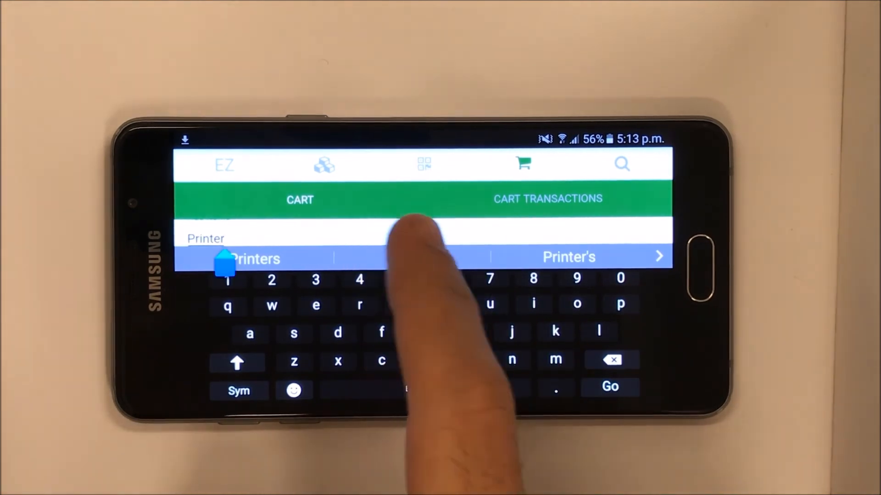
{"action": "left_click", "coordinate": [255, 259]}
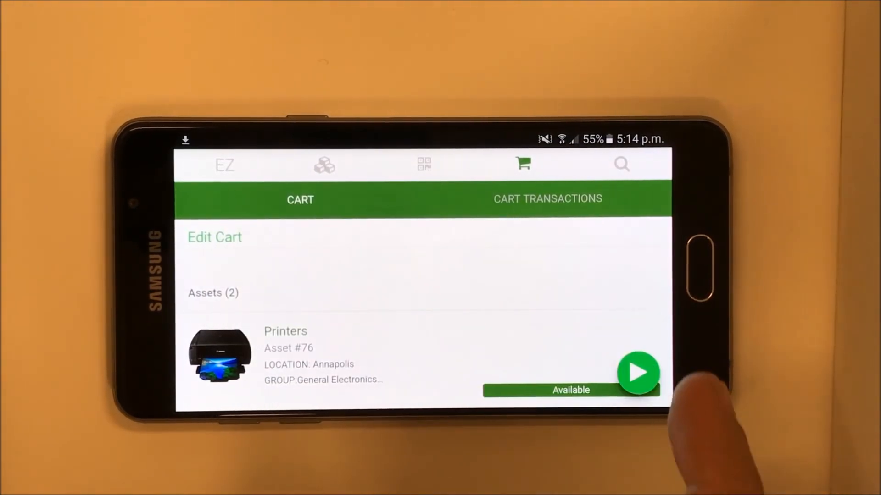
Reserve the two-asset cart as Cart #40 and return to Cart Transactions.
{"action": "left_click", "coordinate": [636, 372]}
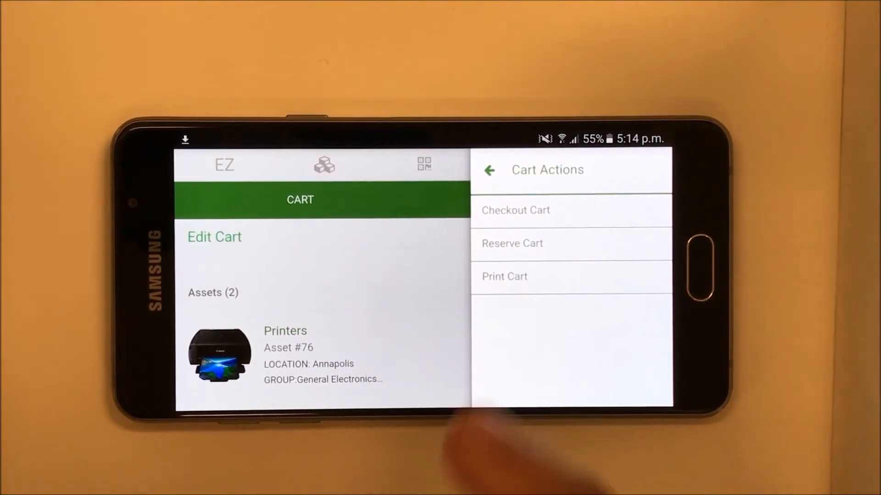
{"action": "left_click", "coordinate": [512, 243]}
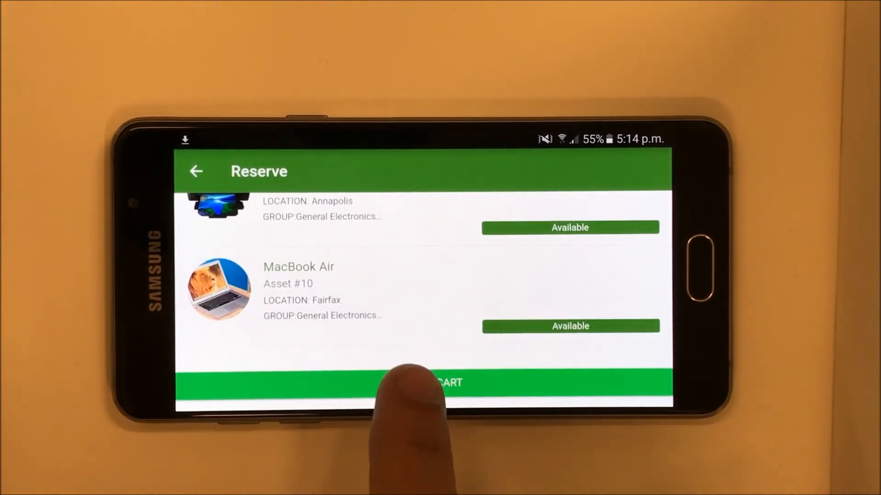
{"action": "left_click", "coordinate": [434, 383]}
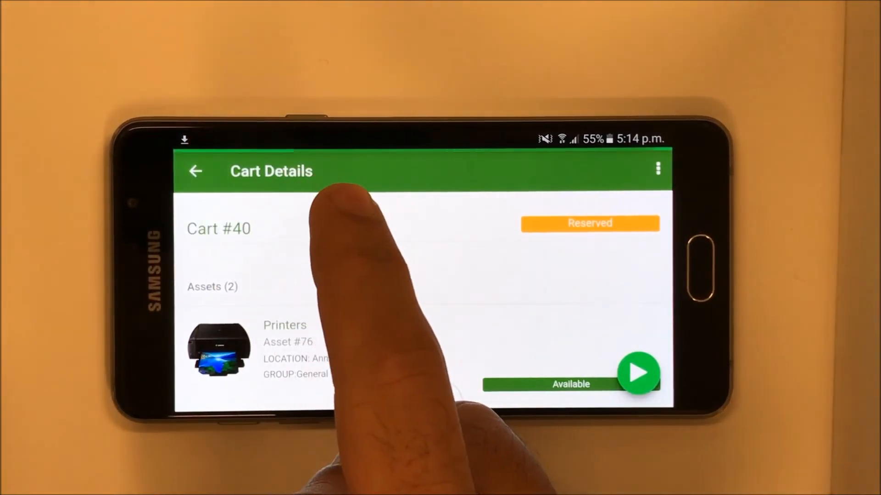
{"action": "left_click", "coordinate": [196, 171]}
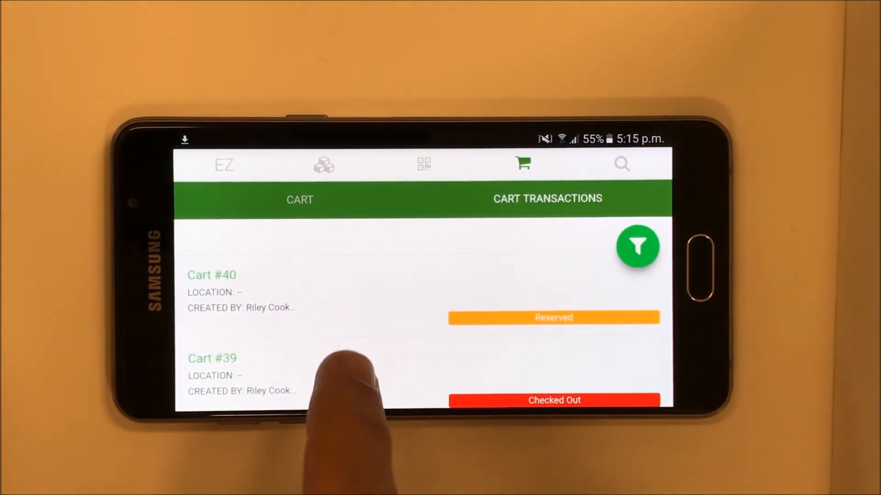
{"action": "scroll", "scroll_direction": "down", "scroll_amount": 3}
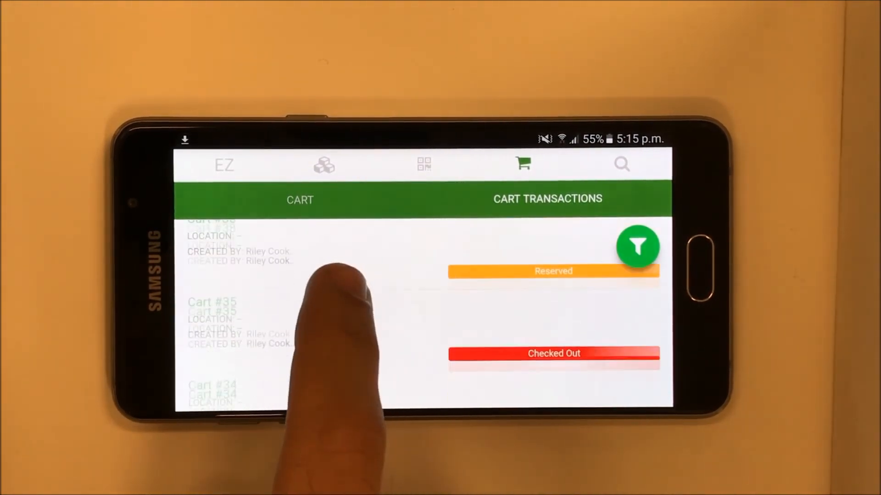
{"action": "scroll", "scroll_direction": "down", "scroll_amount": 3}
{"action": "type", "text": "Macb"}
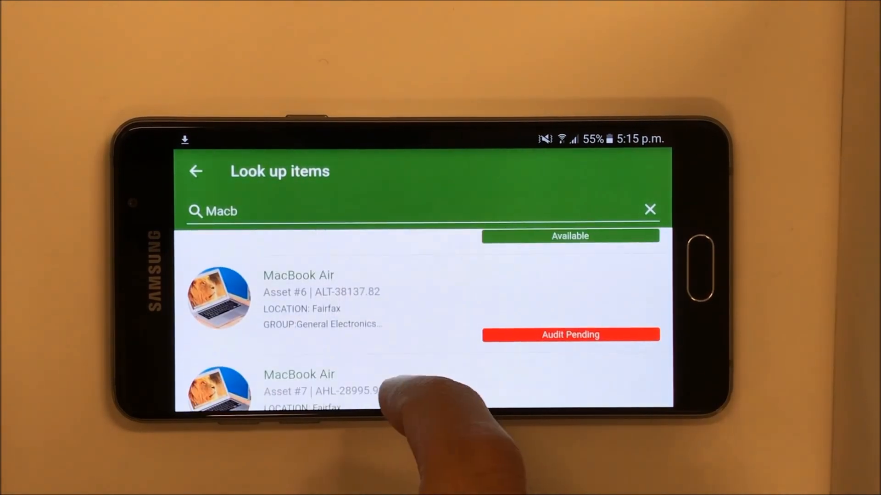
Scroll the 'Macb' lookup results down to the MacBook Pro assets.
{"action": "scroll", "scroll_direction": "down", "scroll_amount": 3}
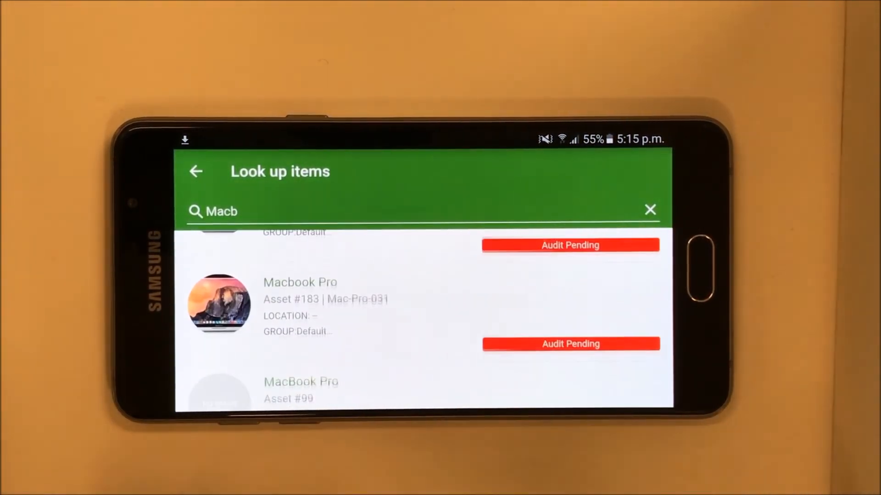